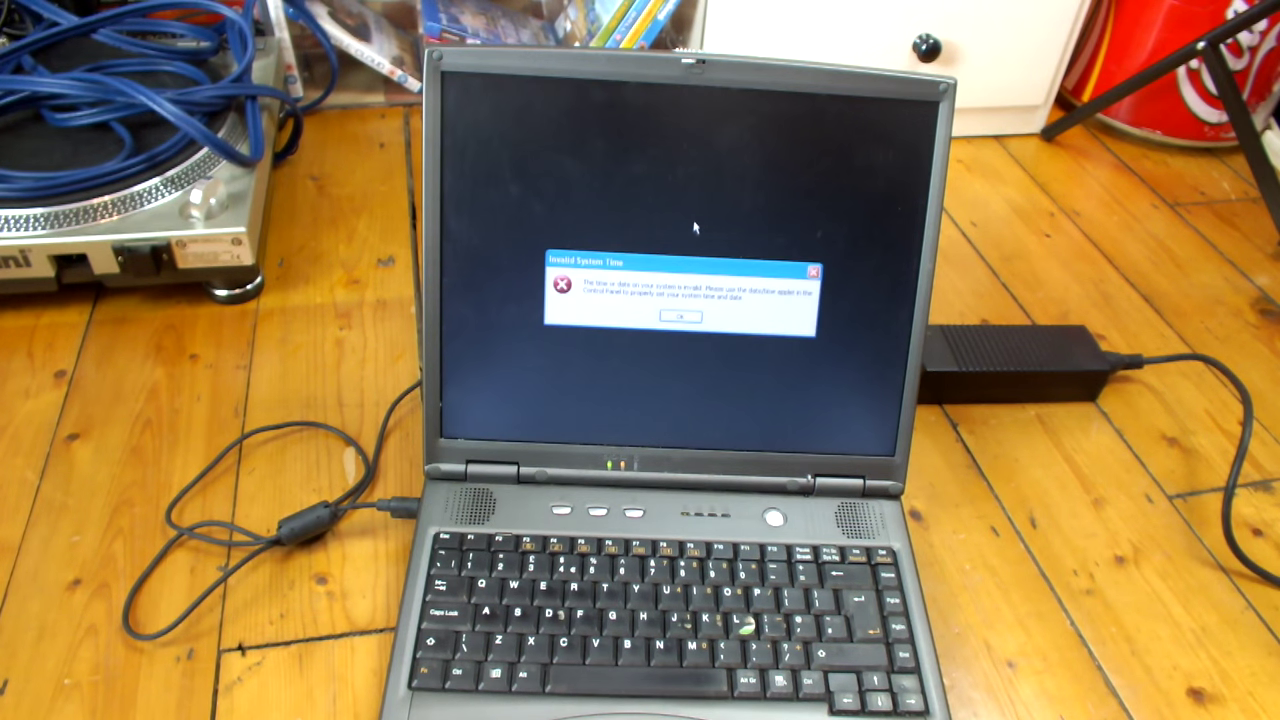
- Dismiss the Invalid System Time warning and bring up the Start menu on the desktop
click(672, 320)
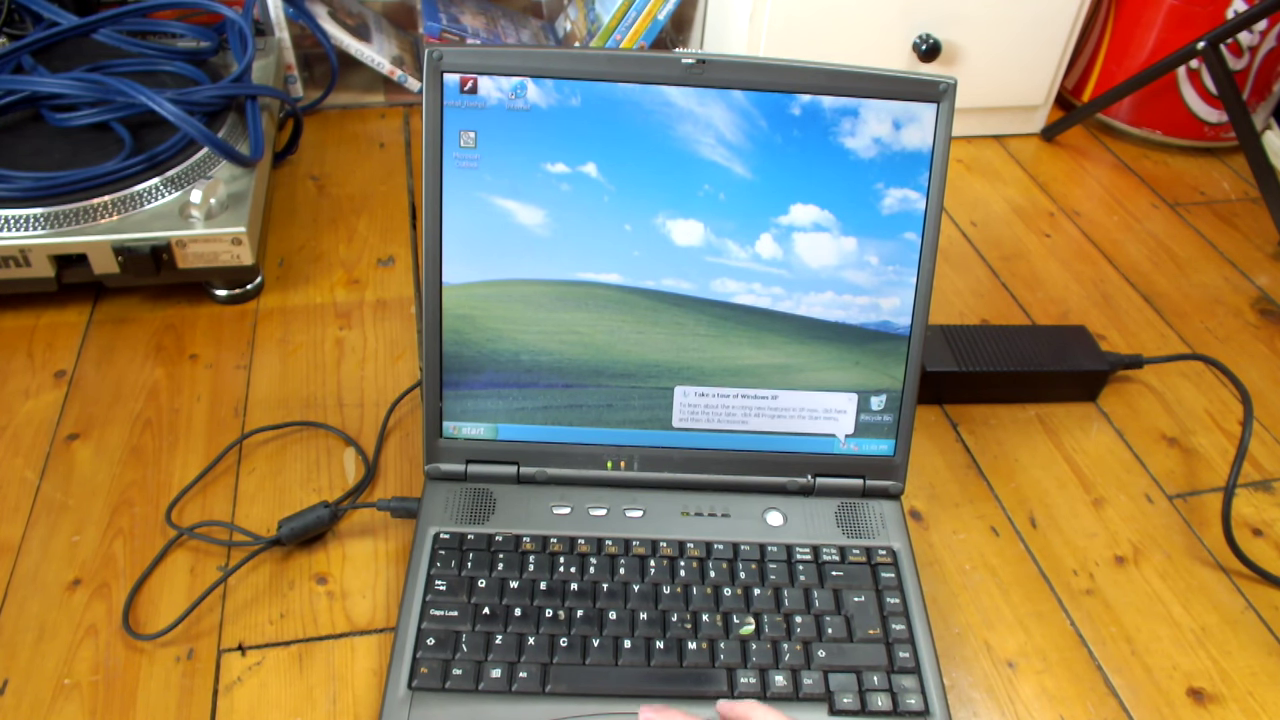
click(464, 432)
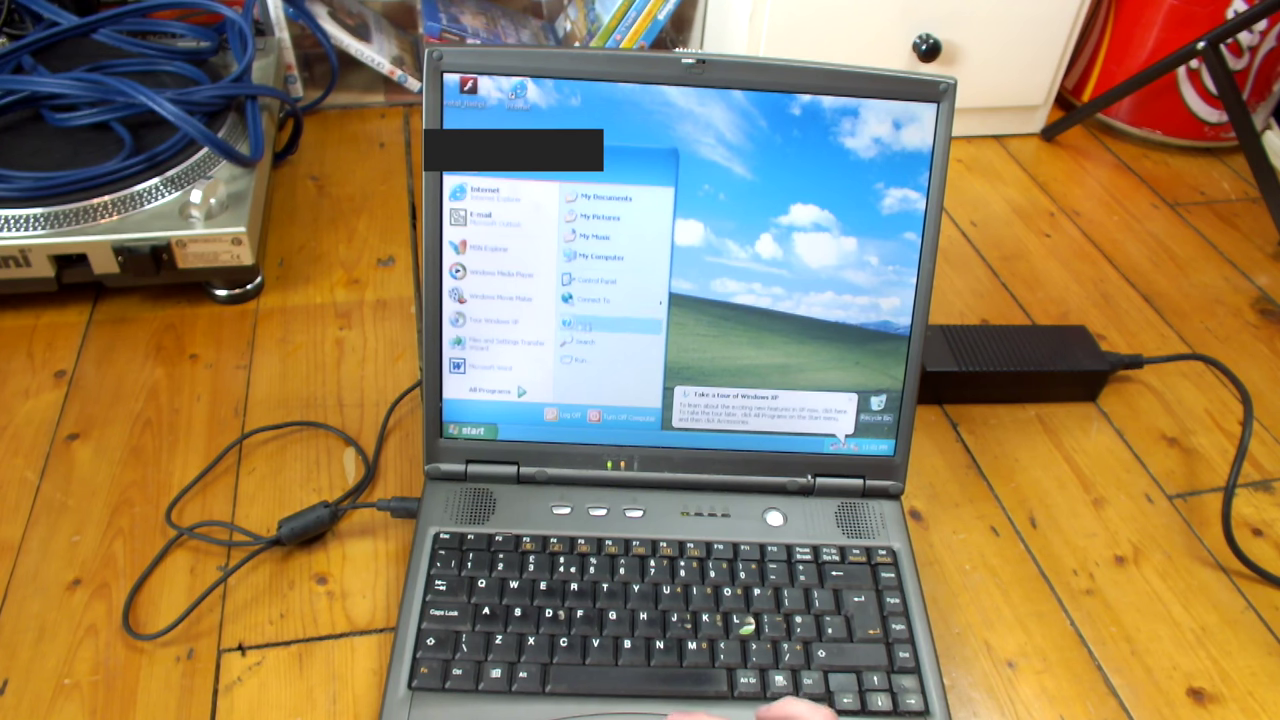
mouse_move(598, 256)
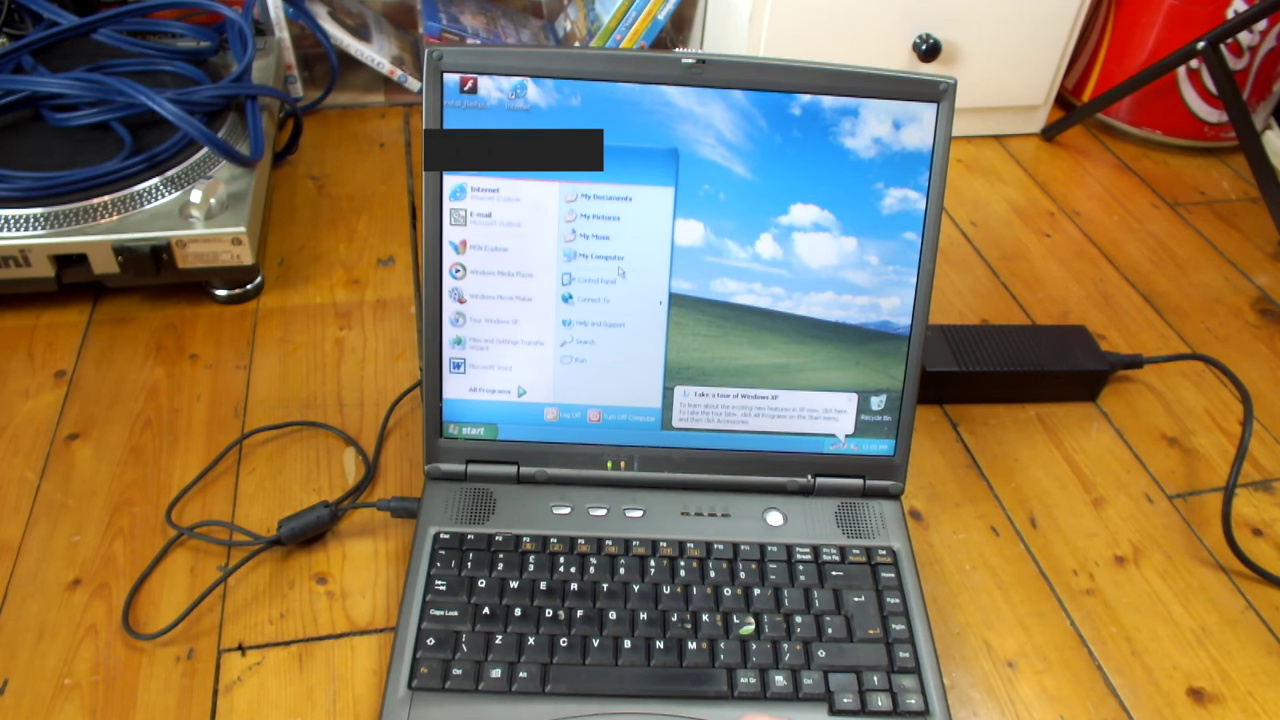
mouse_move(600, 256)
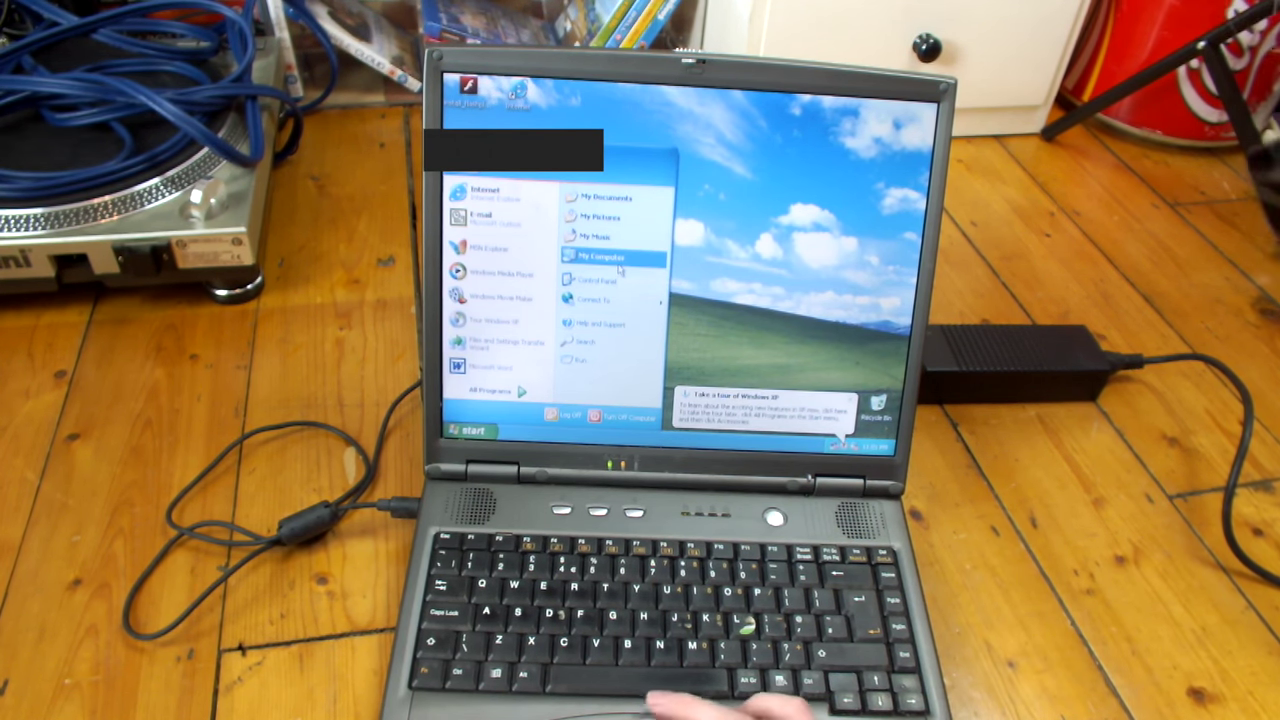
right_click(604, 258)
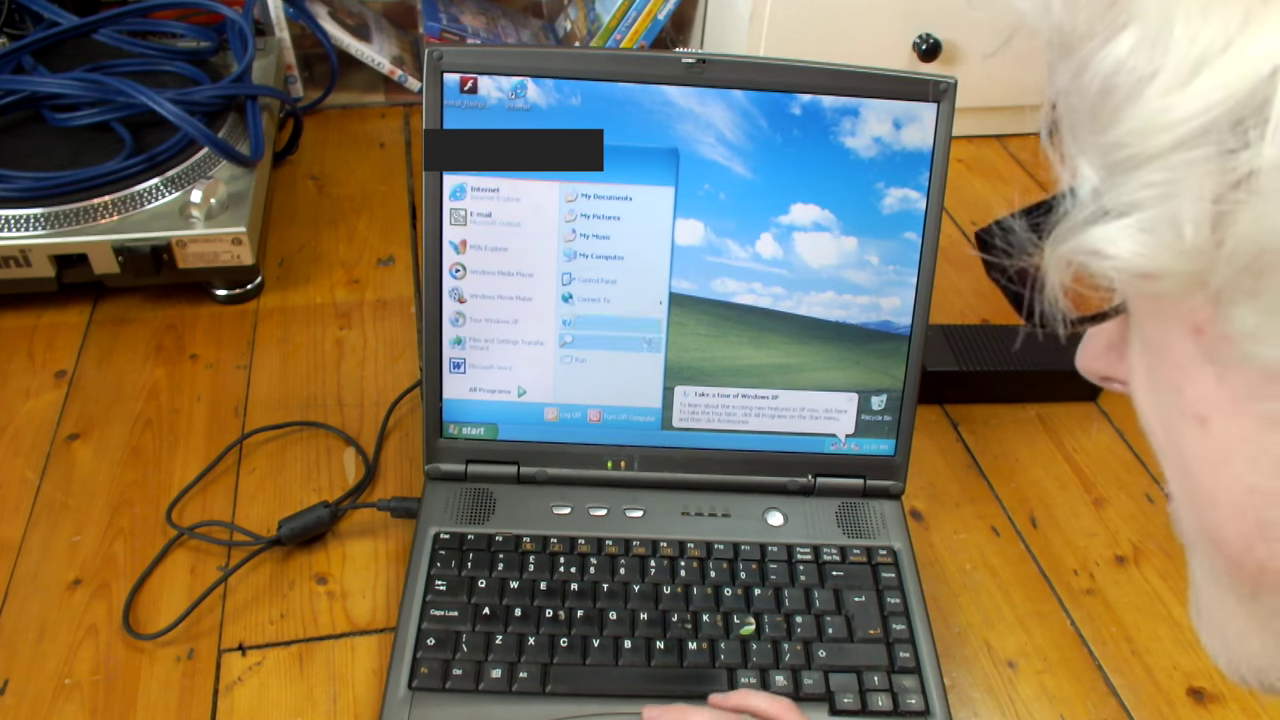
mouse_move(600, 256)
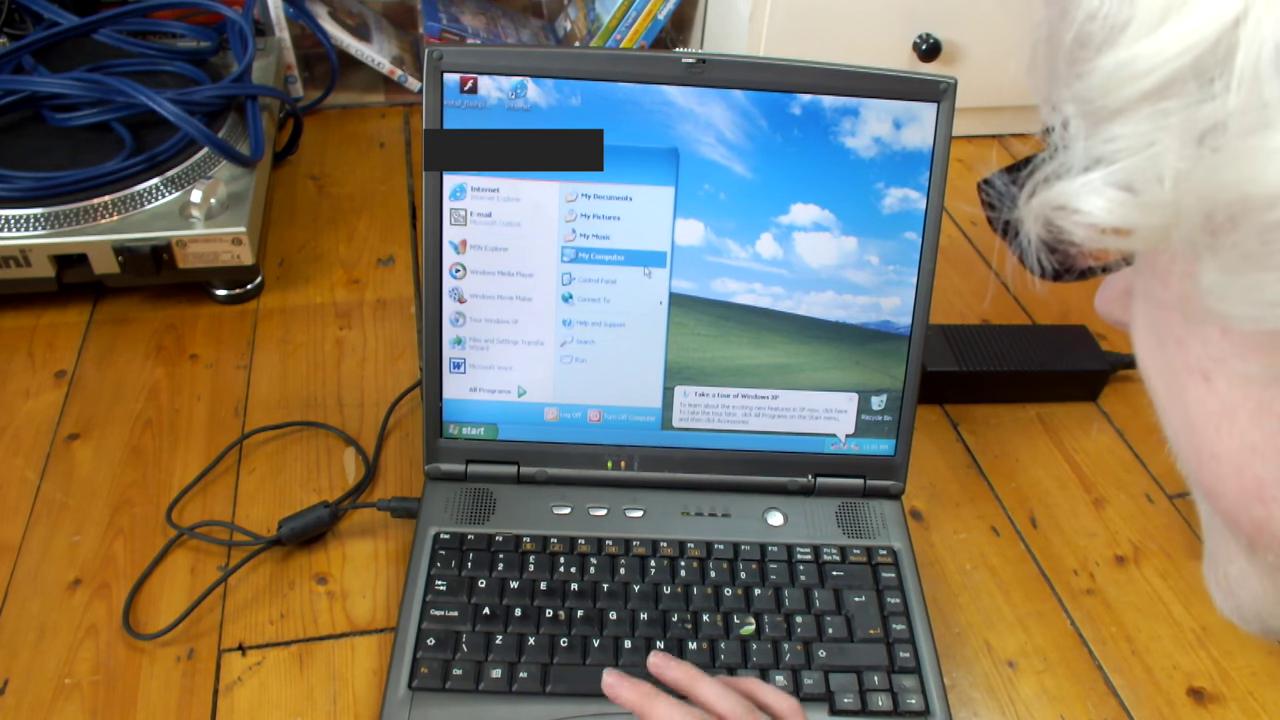
- Show My Computer and the default monitor's display adapter properties, reported as unavailable
click(600, 256)
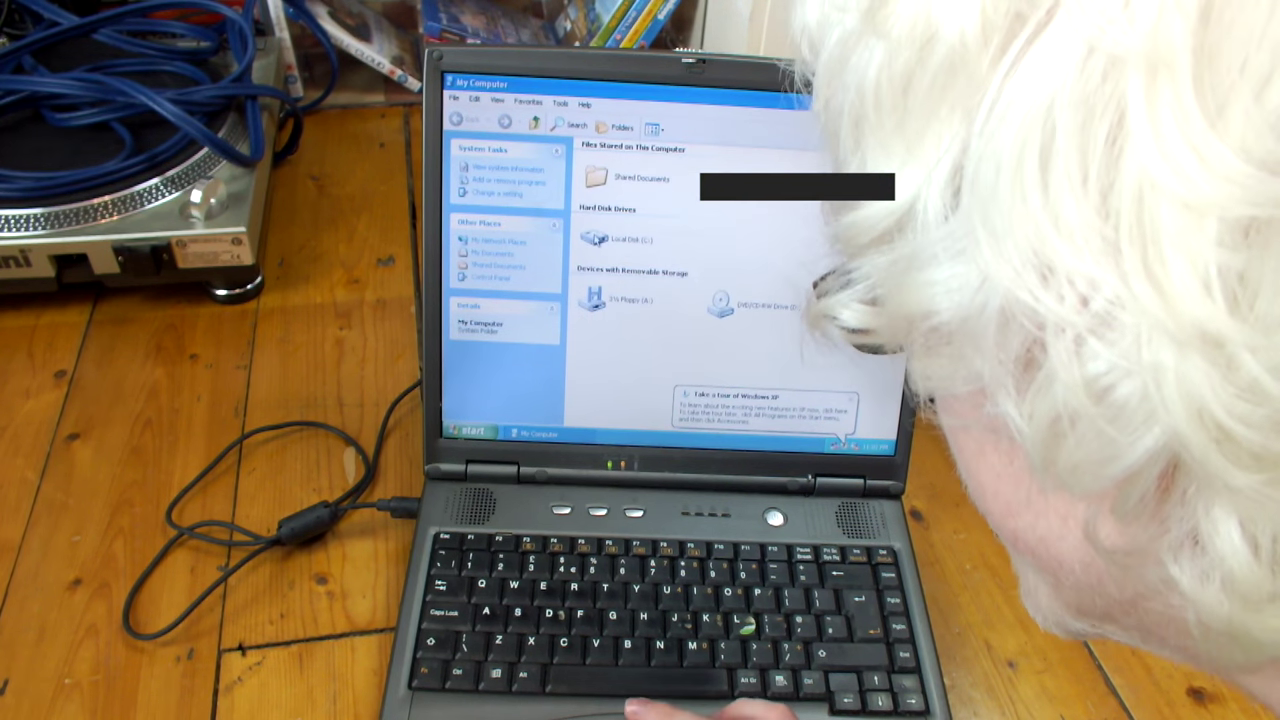
click(626, 238)
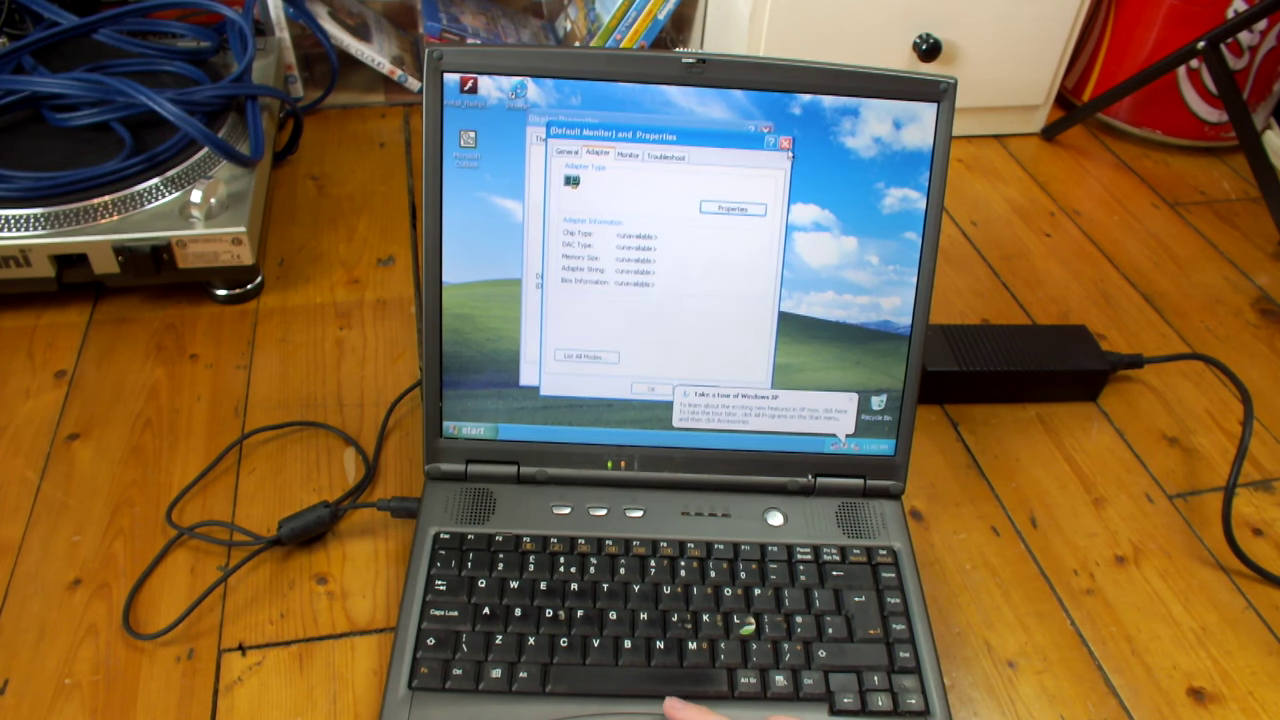
- Close the adapter properties and bring up the Turn Off Computer dialog from Start
click(786, 144)
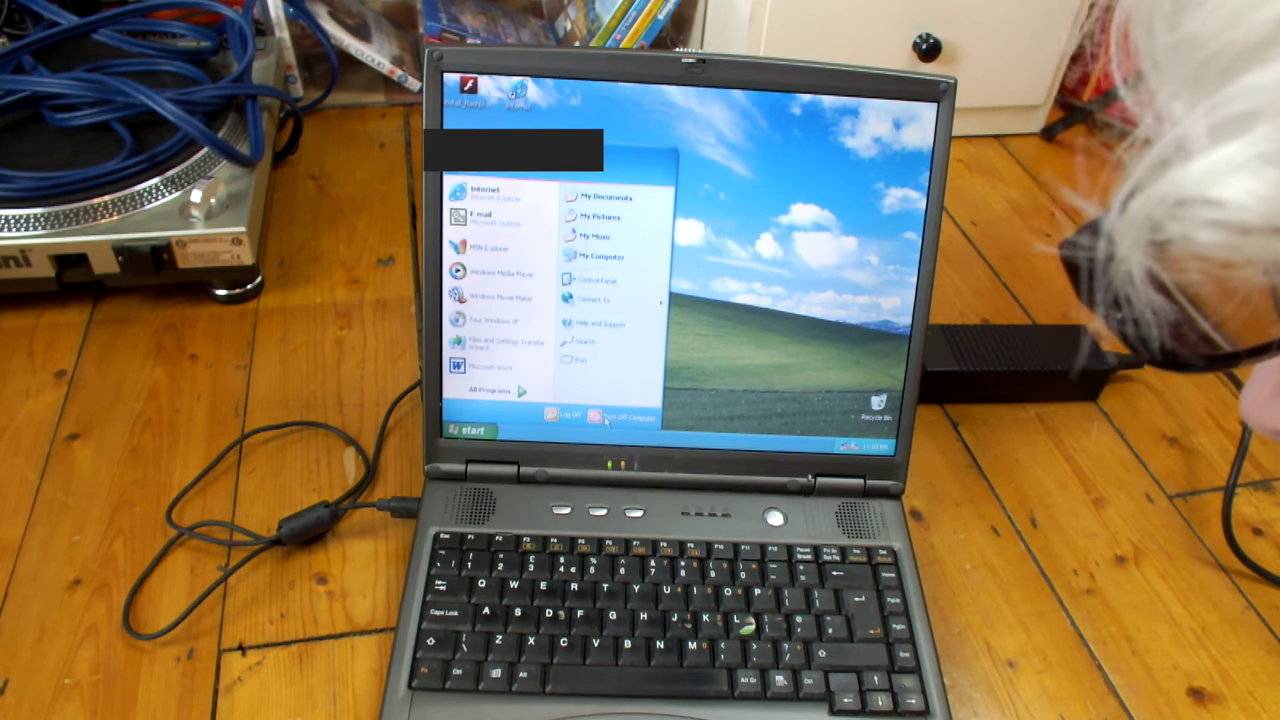
click(620, 414)
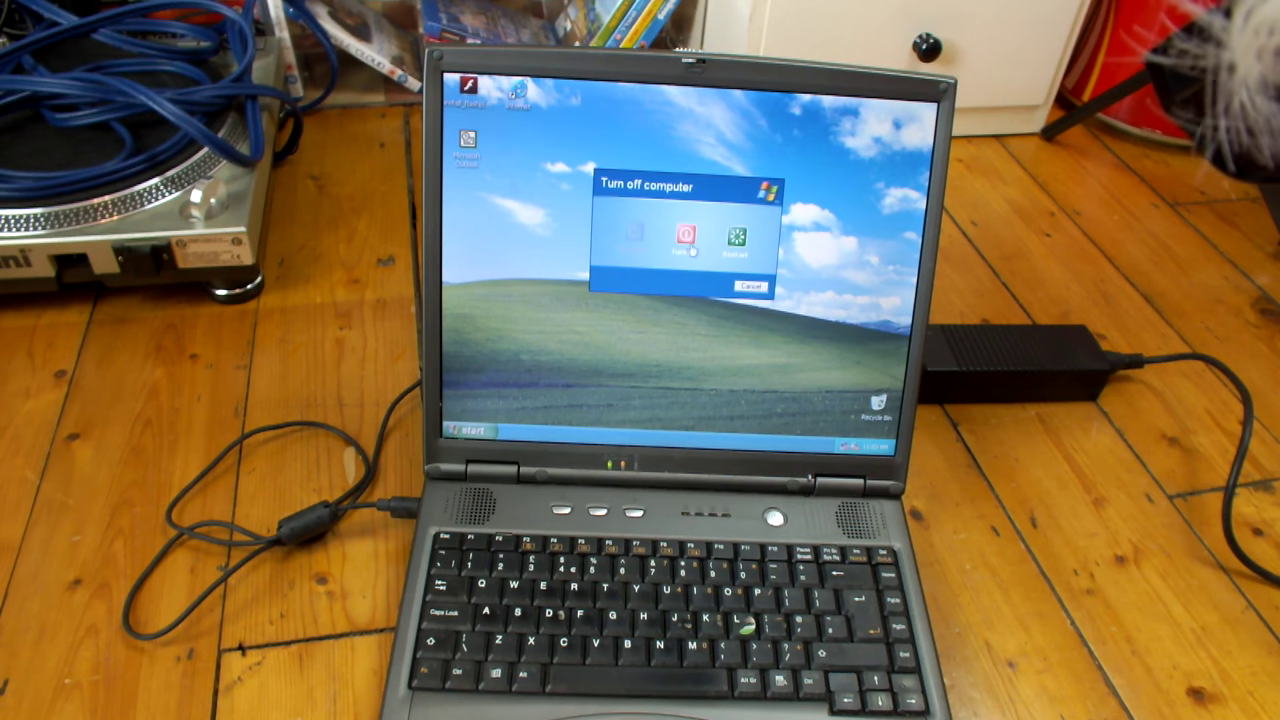